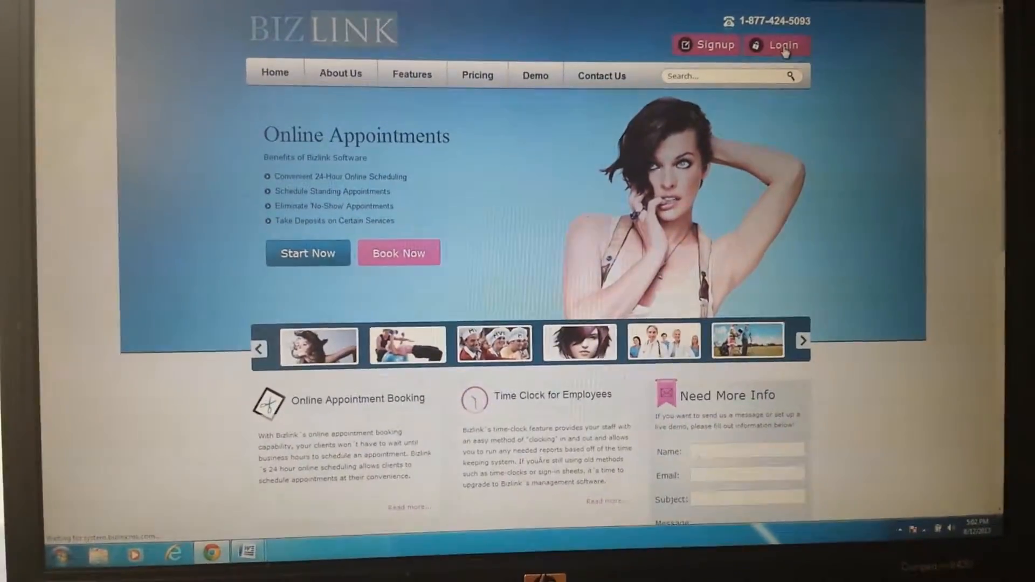
Step: Go to the sign-in form and enter username 'jamila', location 399 and the password
click(783, 46)
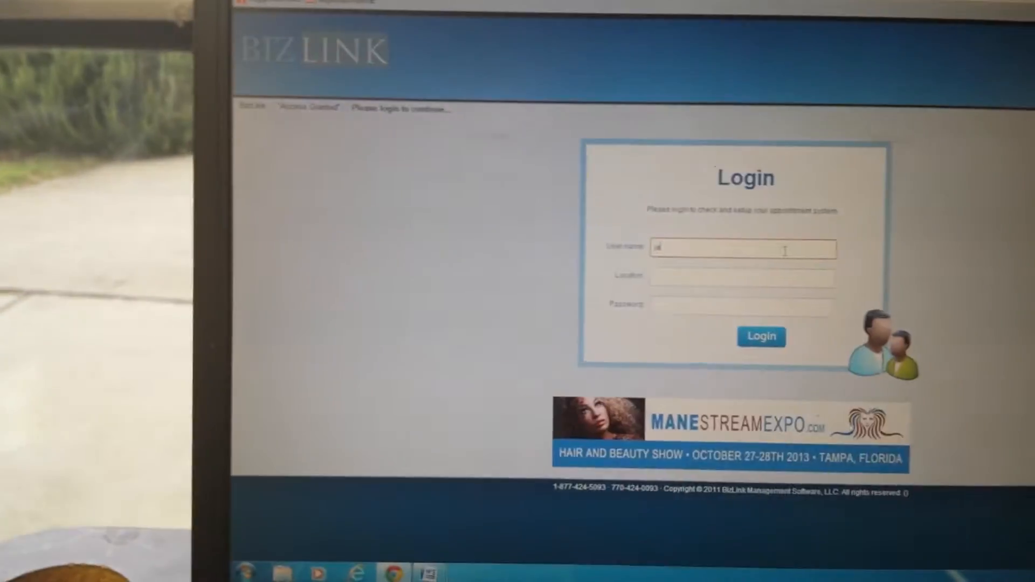
text(jamila)
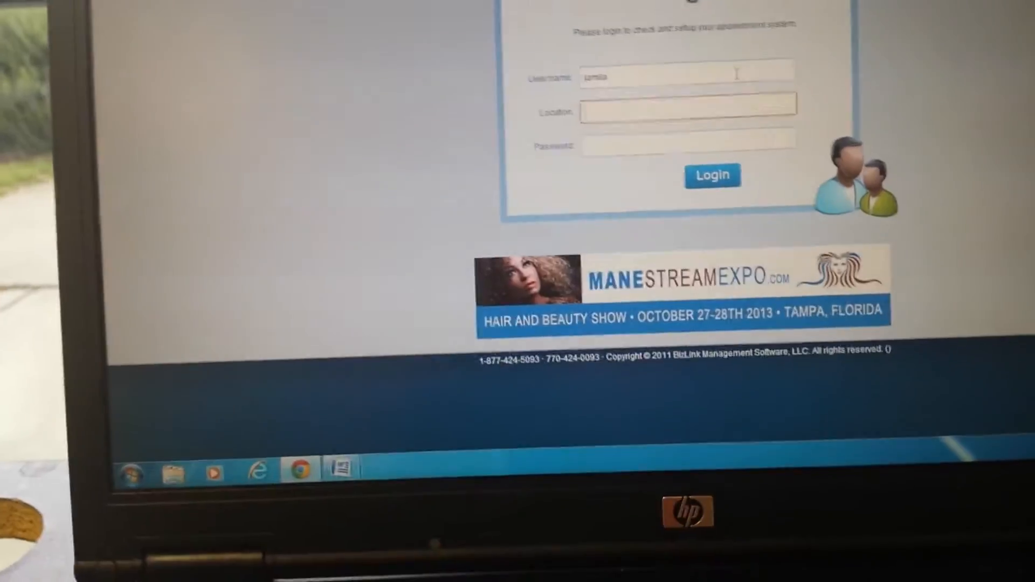
text(399)
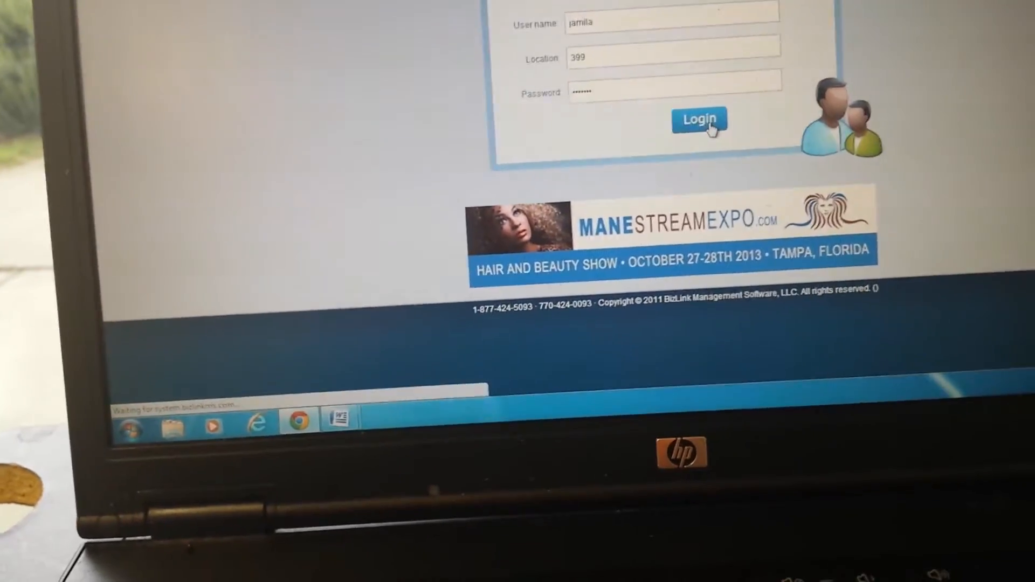
Step: Log in and reach the Setup section offering Individual or Global setup
click(699, 120)
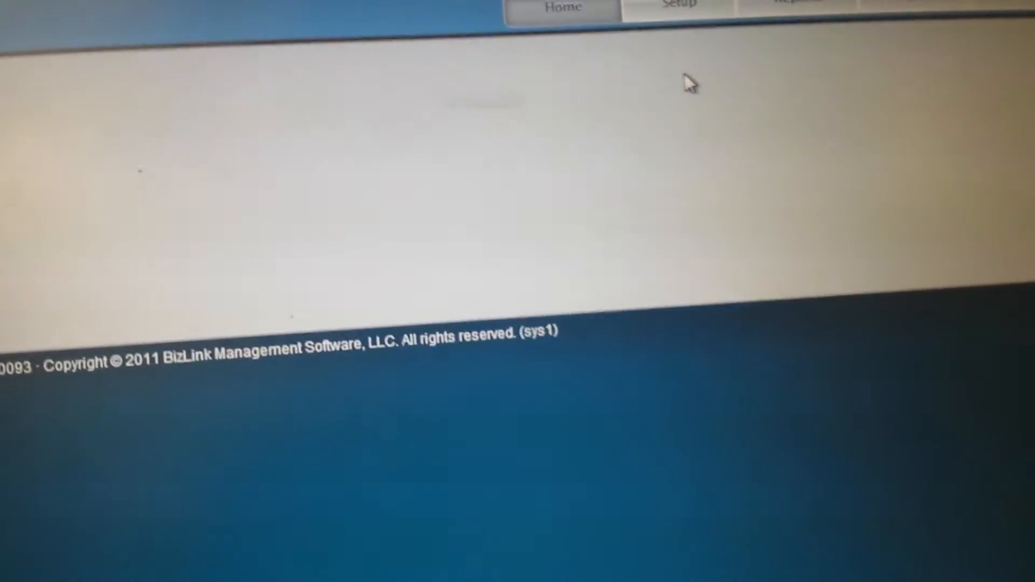
click(677, 6)
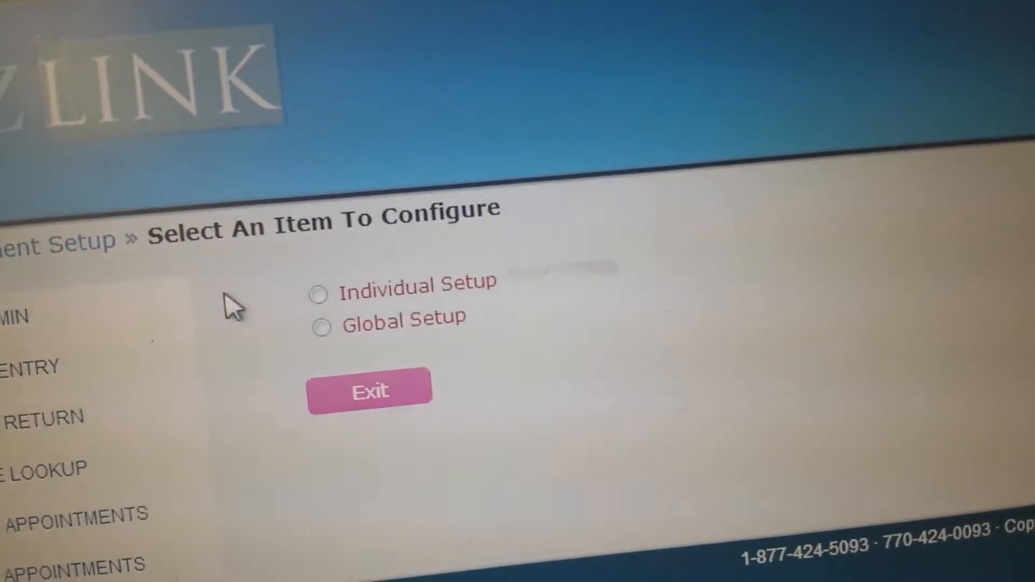
Step: Choose Individual Setup for employee number 1906 and continue
click(317, 293)
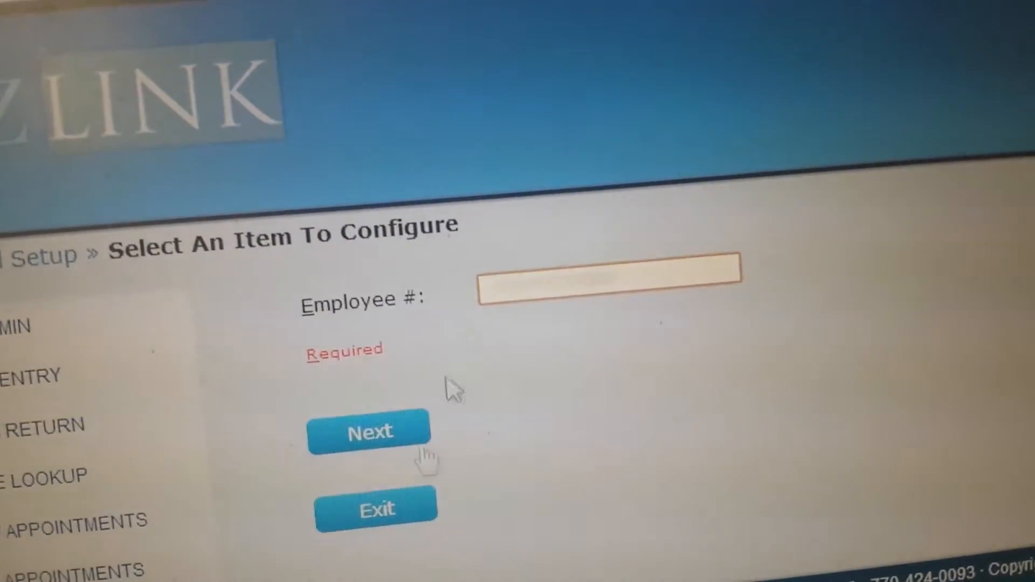
text(190)
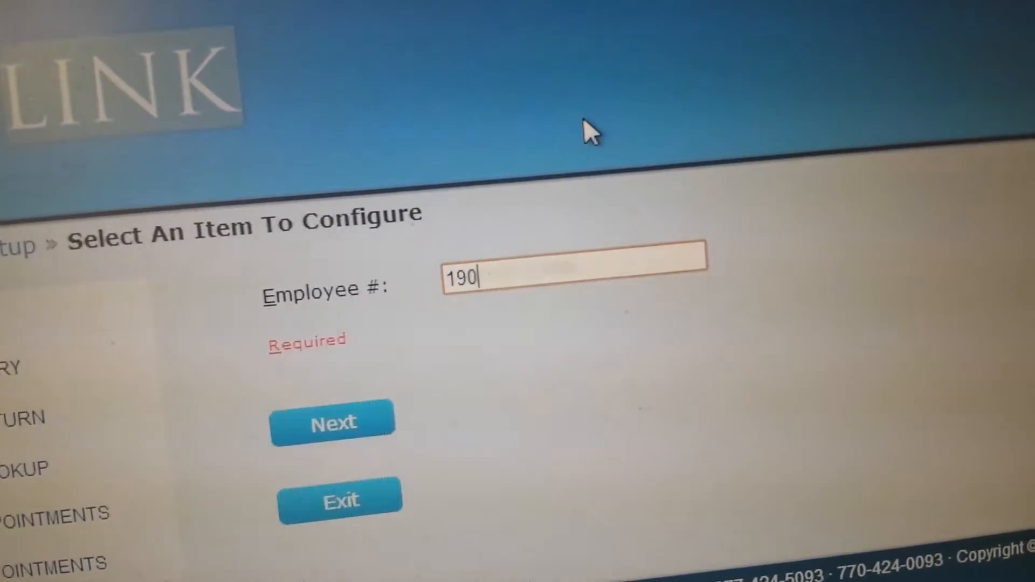
text(6)
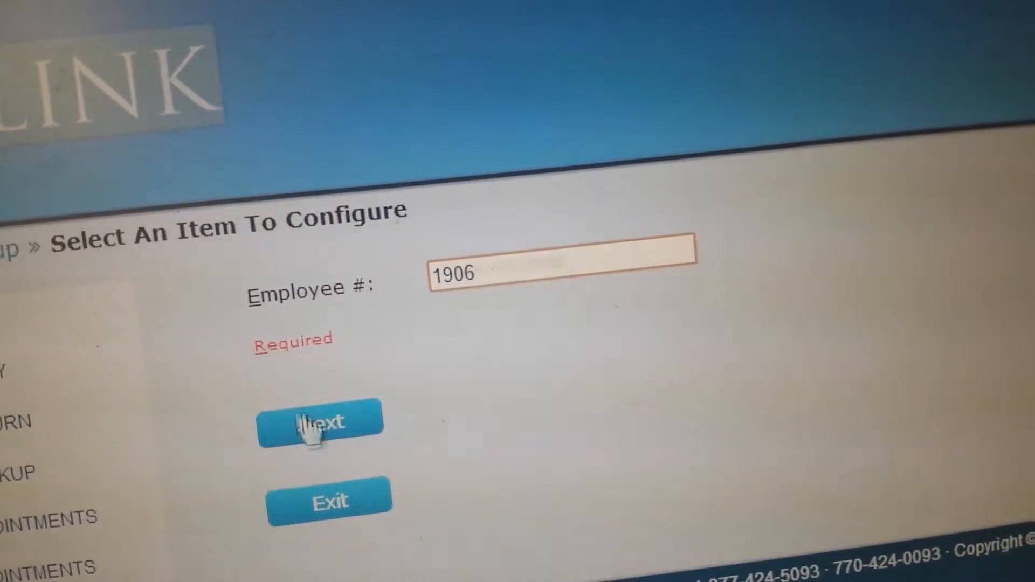
click(321, 423)
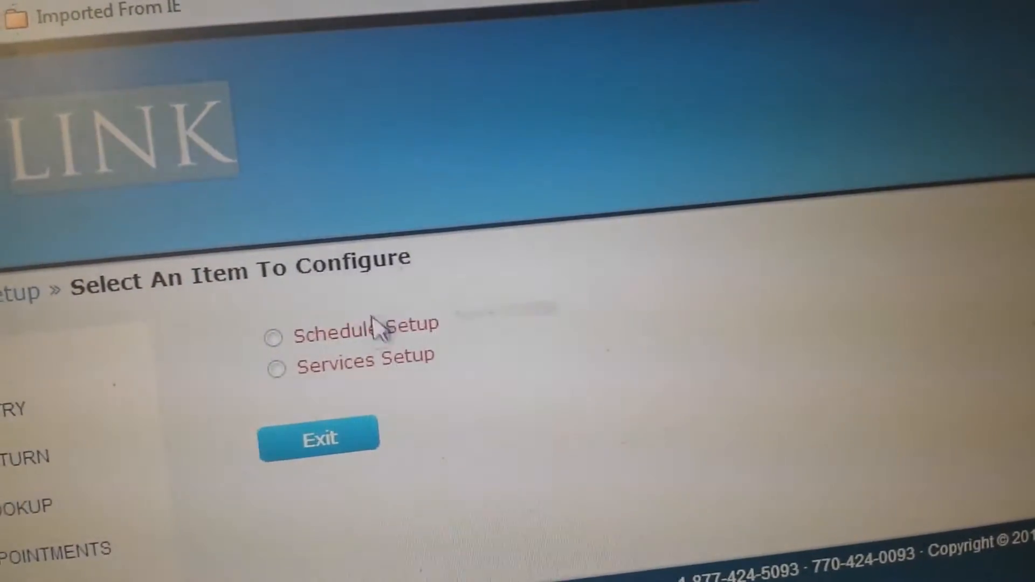
Step: Choose Schedule Setup and select Office Hours from the schedule items list
click(271, 337)
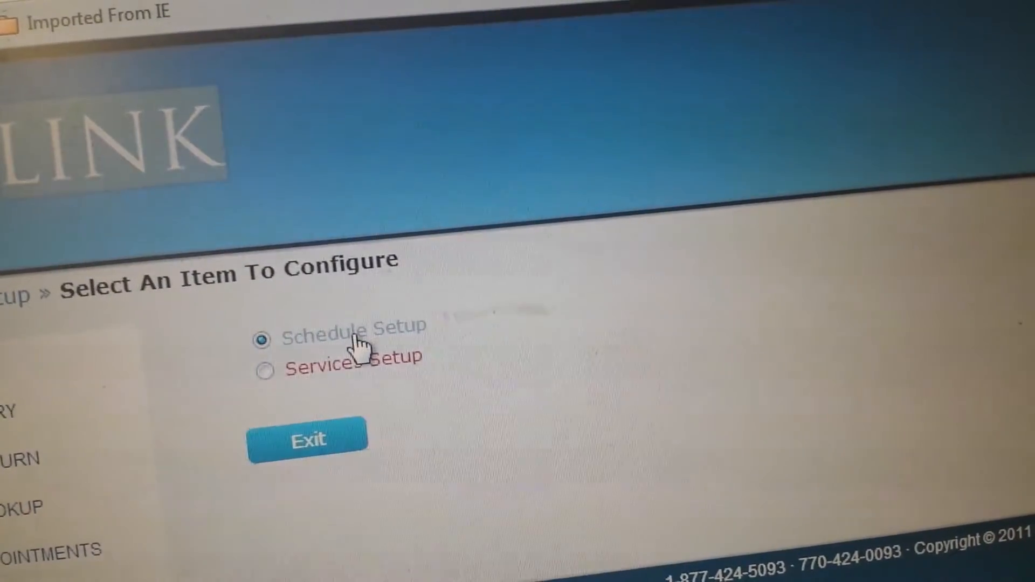
click(307, 439)
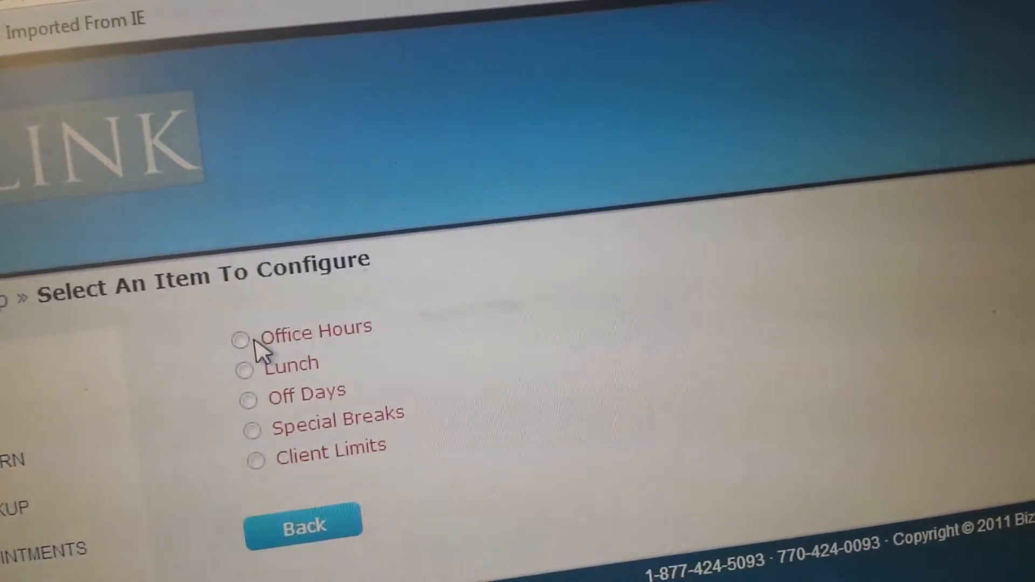
click(243, 340)
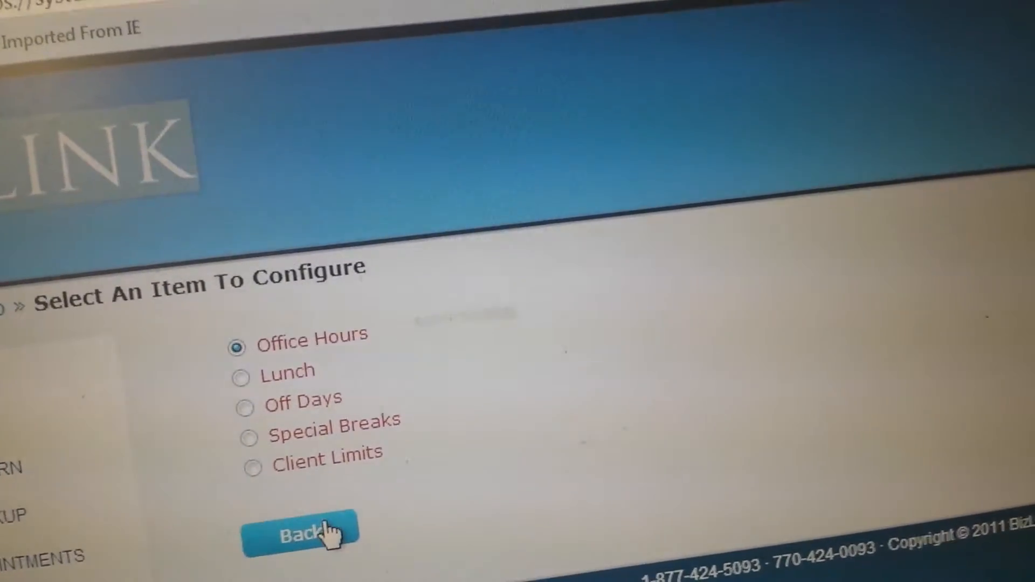
Step: View the weekly grid with Sunday unset and weekday hours such as Tuesday 10:00 AM–5:00 PM
click(301, 533)
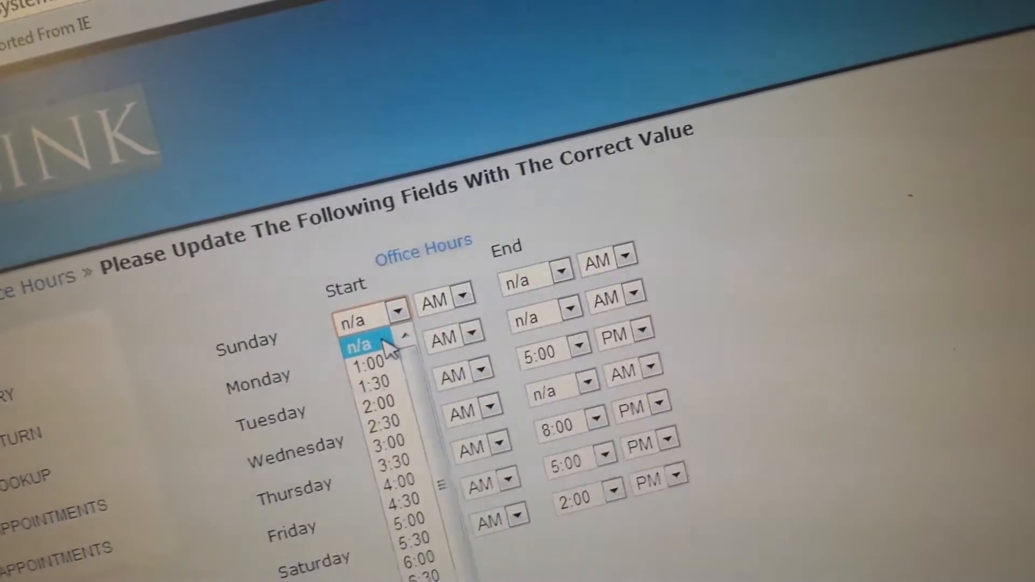
click(358, 345)
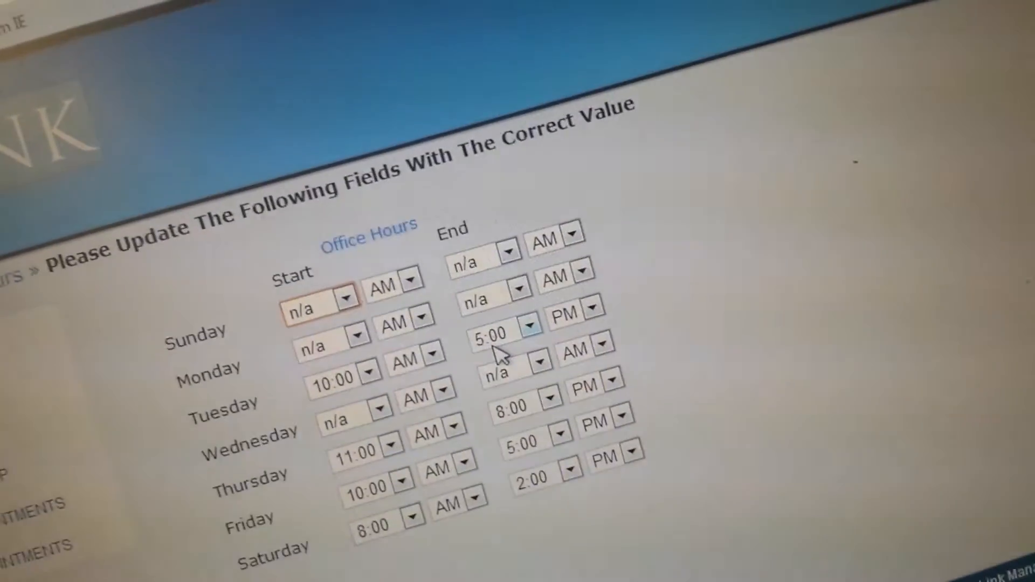
scroll(down, 3)
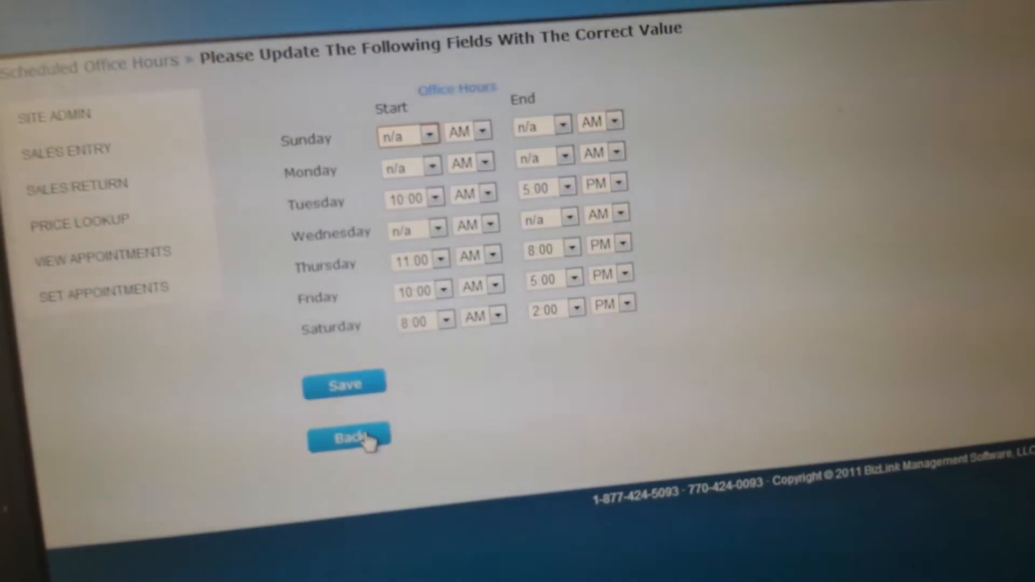
Step: Return to the schedule items list and open the Client Limits settings page
click(350, 438)
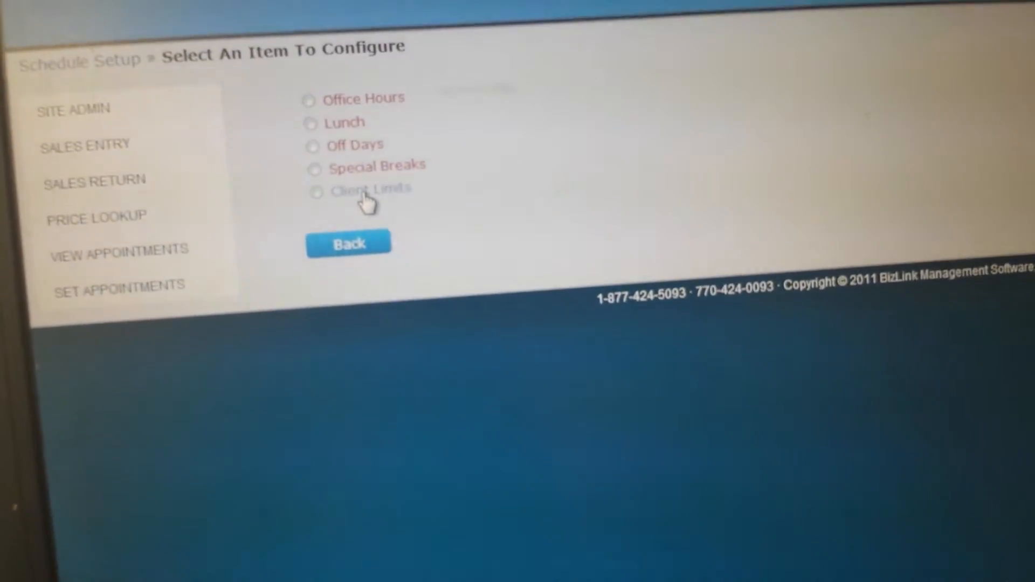
click(318, 186)
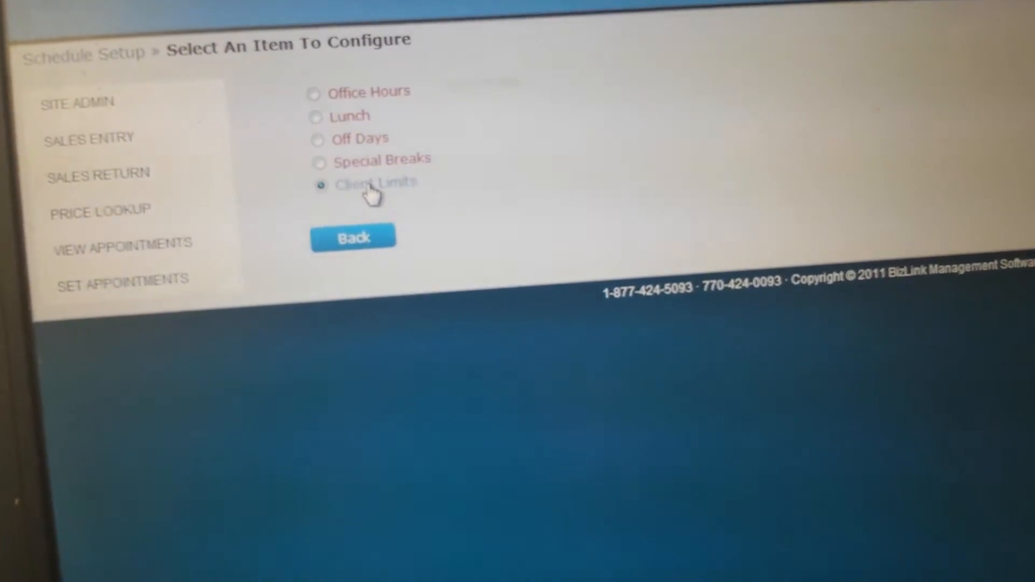
click(353, 237)
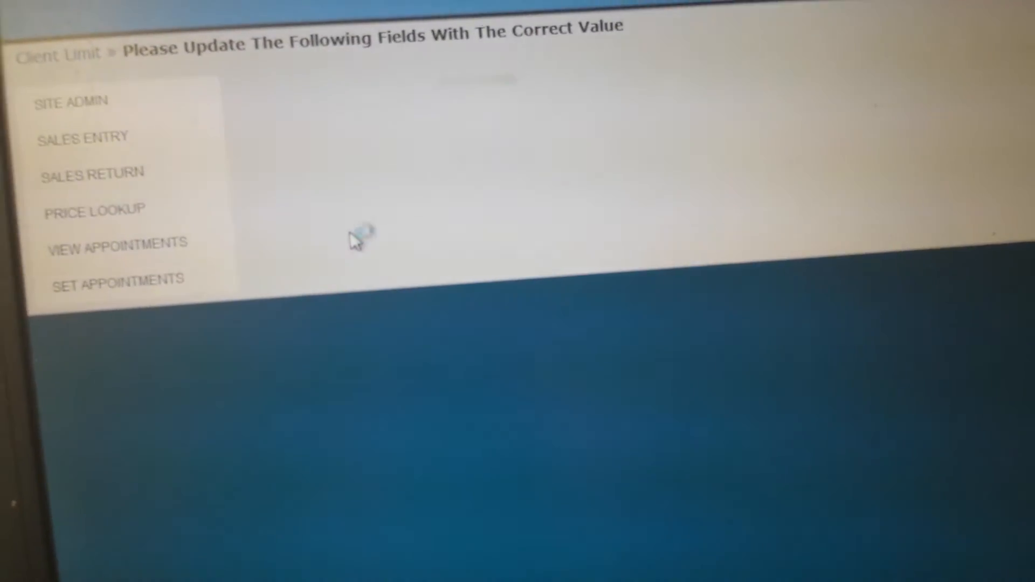